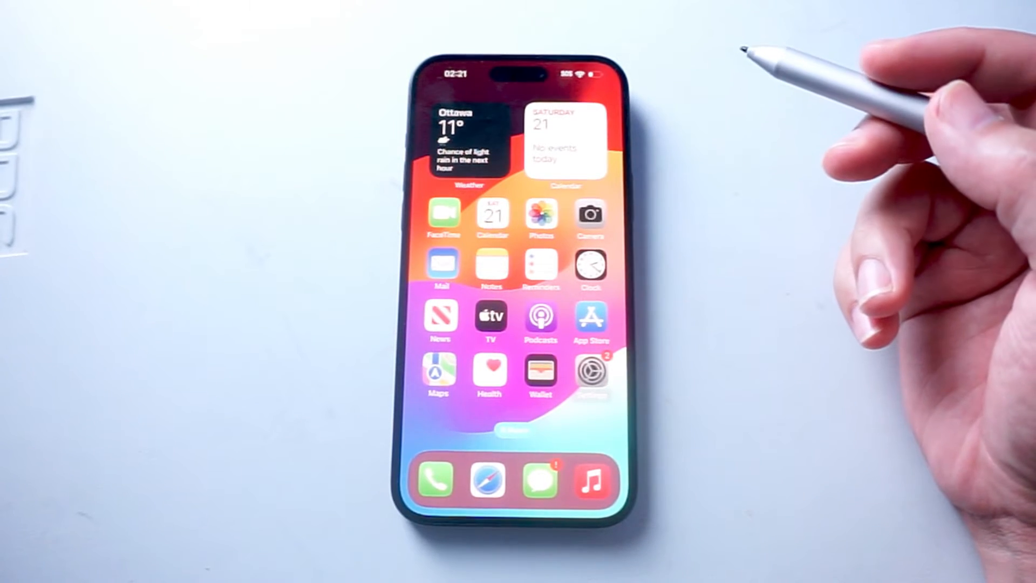
{"action": "mouse_move", "coordinate": [739, 224]}
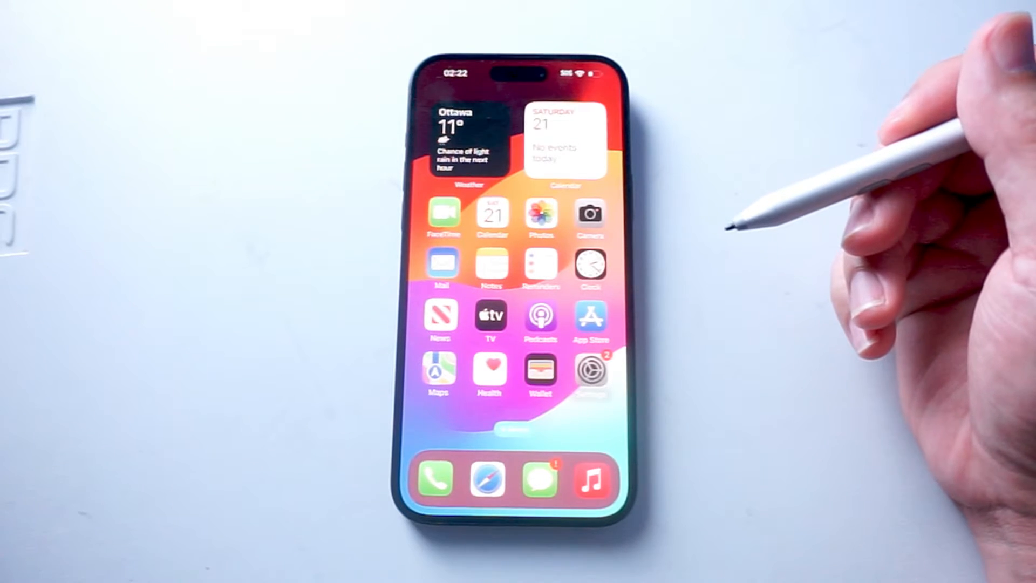
{"action": "mouse_move", "coordinate": [747, 227]}
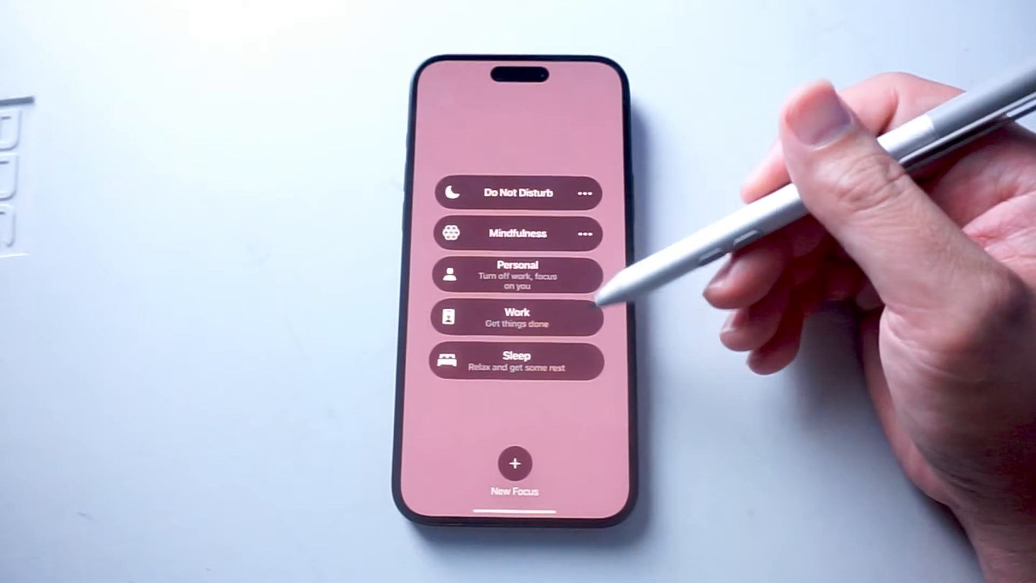
{"action": "mouse_move", "coordinate": [585, 192]}
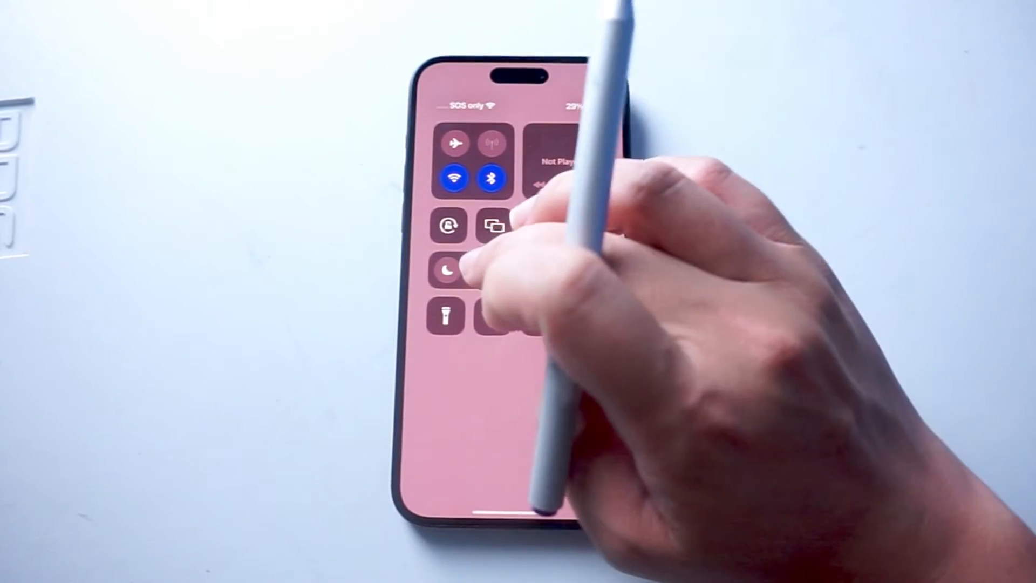
Dismiss the Control Center Focus modes overlay
{"action": "left_click", "coordinate": [449, 270]}
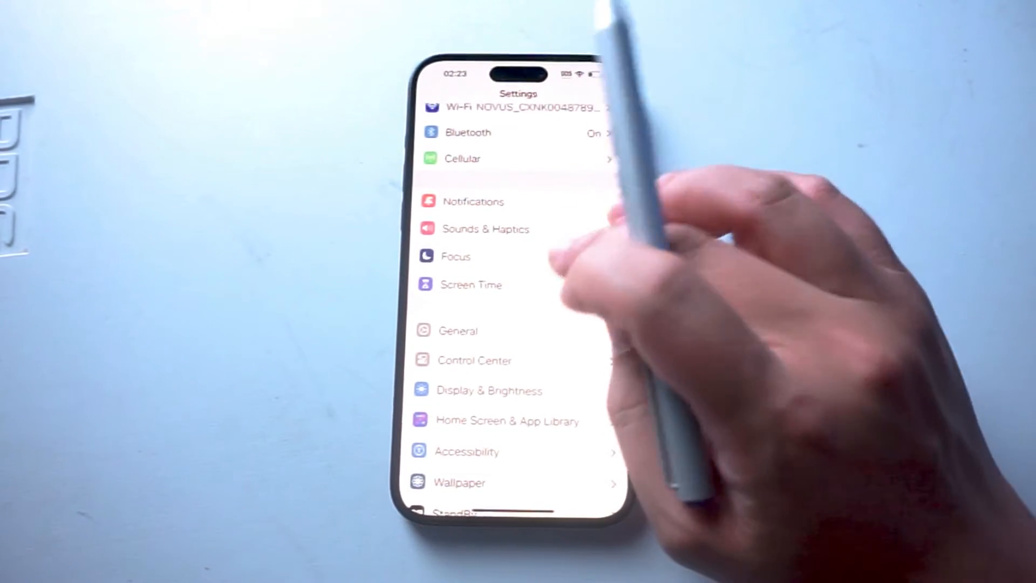
Open Focus settings listing Do Not Disturb, Mindfulness, Personal, Sleep and Work
{"action": "left_click", "coordinate": [455, 256]}
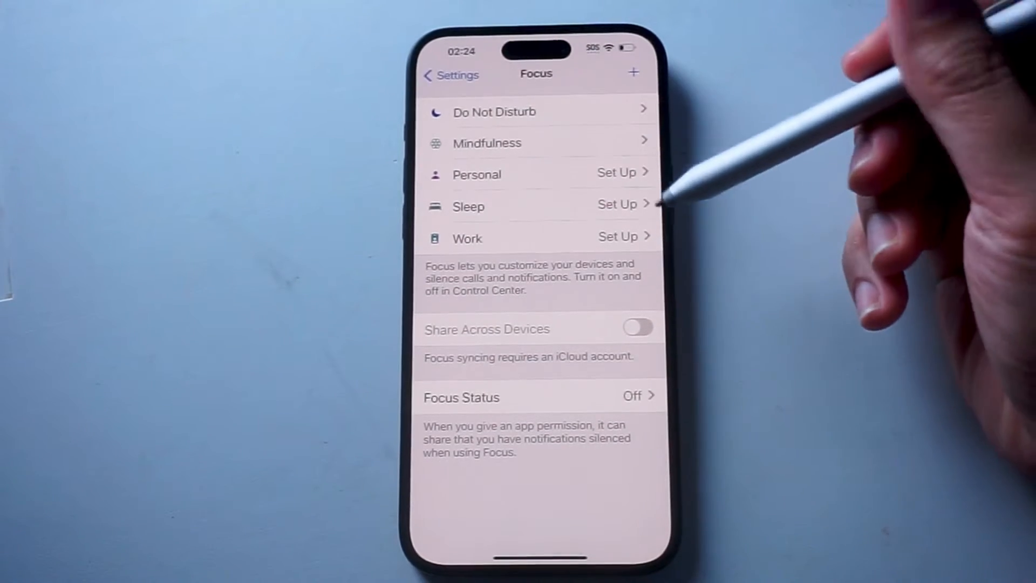
{"action": "mouse_move", "coordinate": [608, 106]}
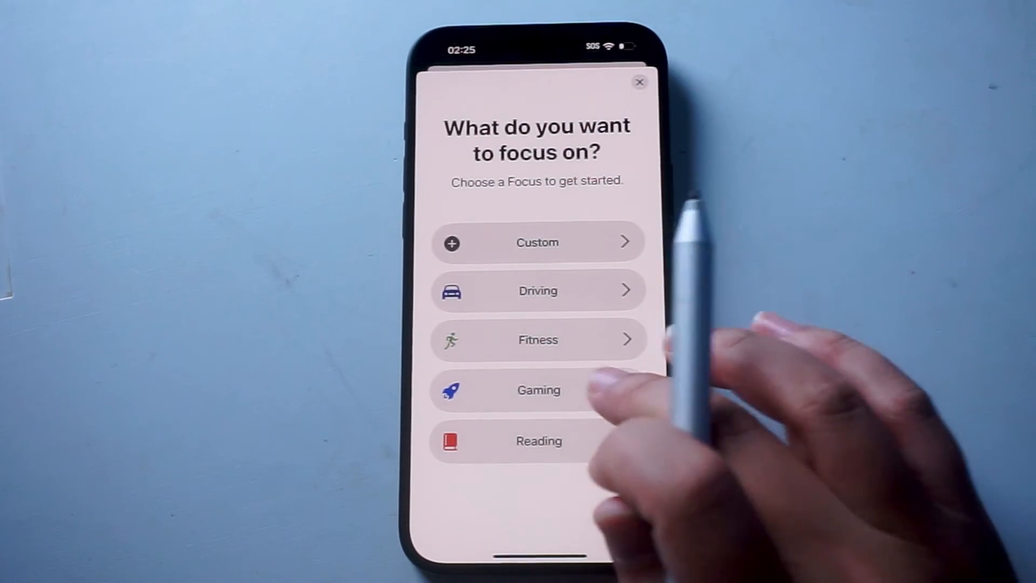
Choose Gaming as the new Focus and proceed to customize it
{"action": "left_click", "coordinate": [538, 389]}
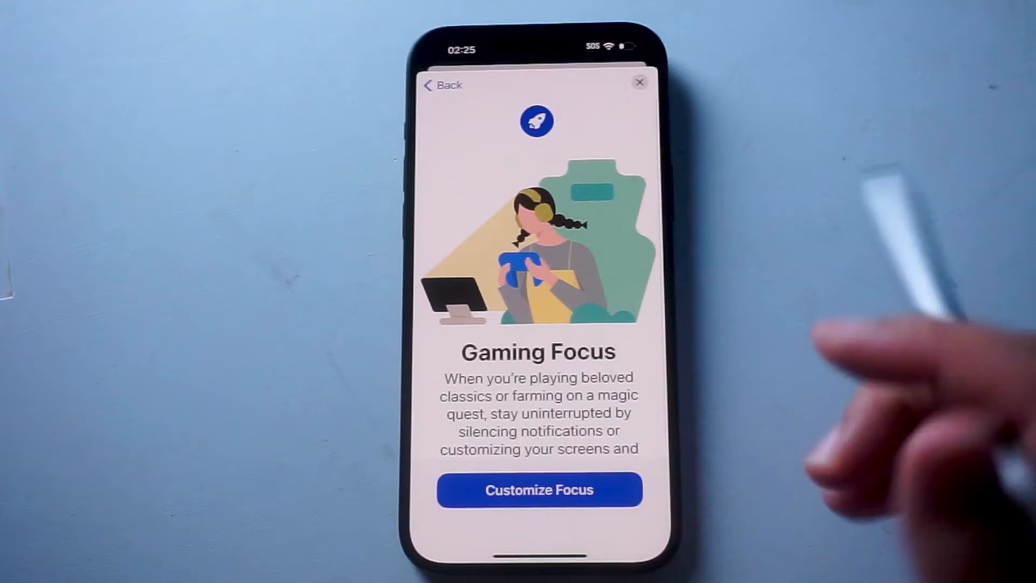
{"action": "left_click", "coordinate": [537, 489]}
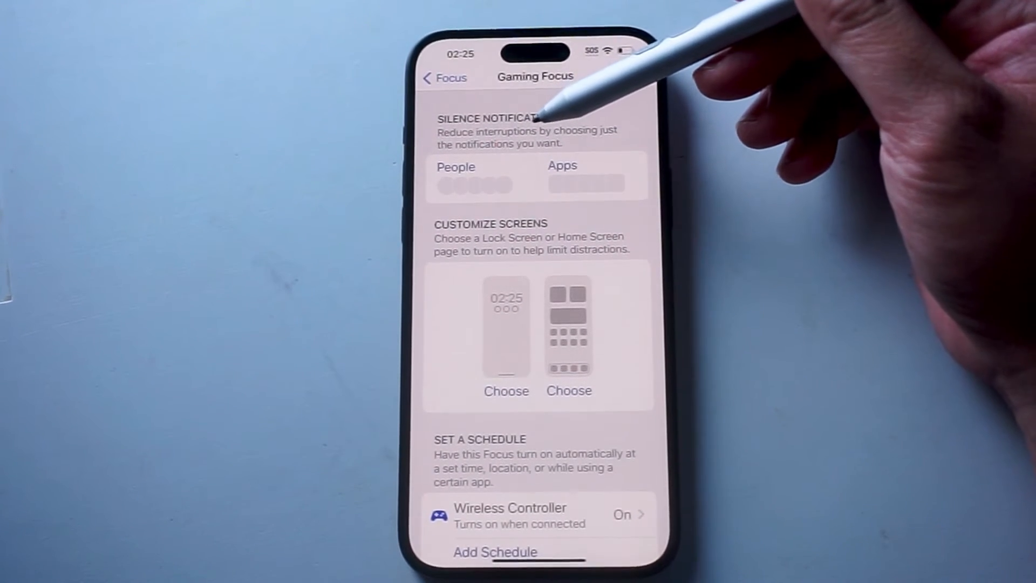
{"action": "mouse_move", "coordinate": [555, 123]}
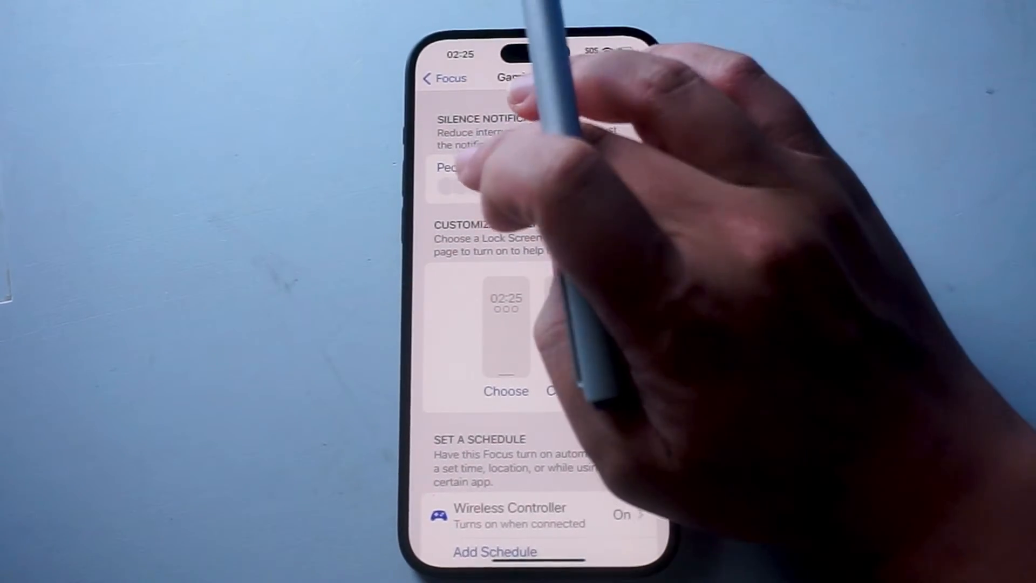
Keep Allow Notifications From for people, pass the calls step, and reach the app allow-list
{"action": "left_click", "coordinate": [453, 171]}
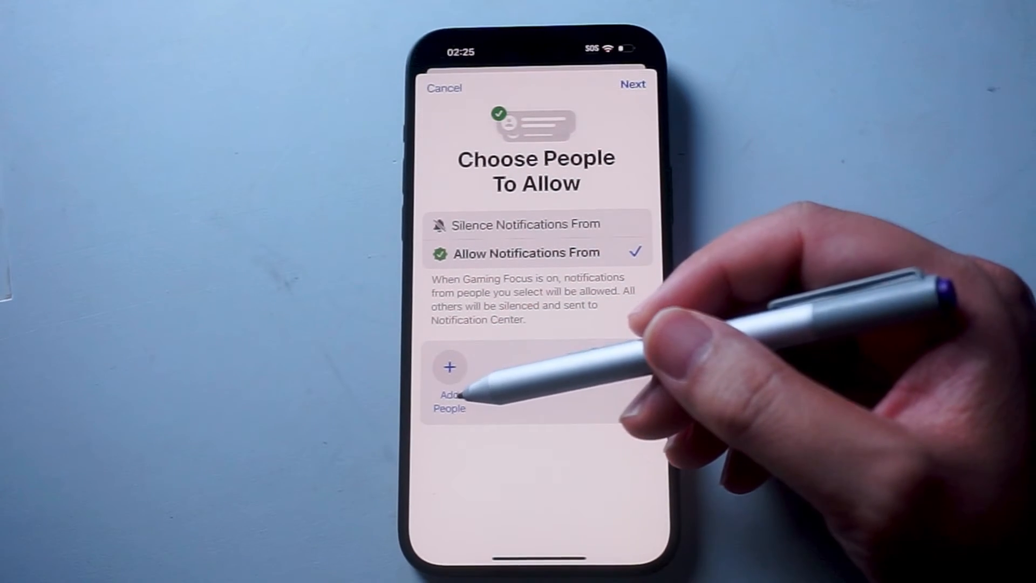
{"action": "mouse_move", "coordinate": [462, 396]}
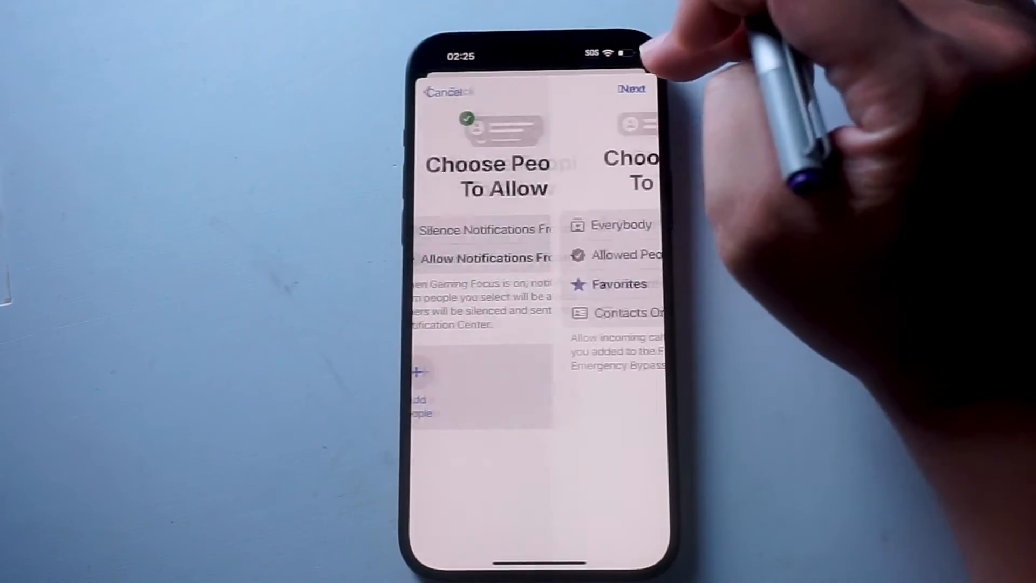
{"action": "left_click", "coordinate": [632, 88]}
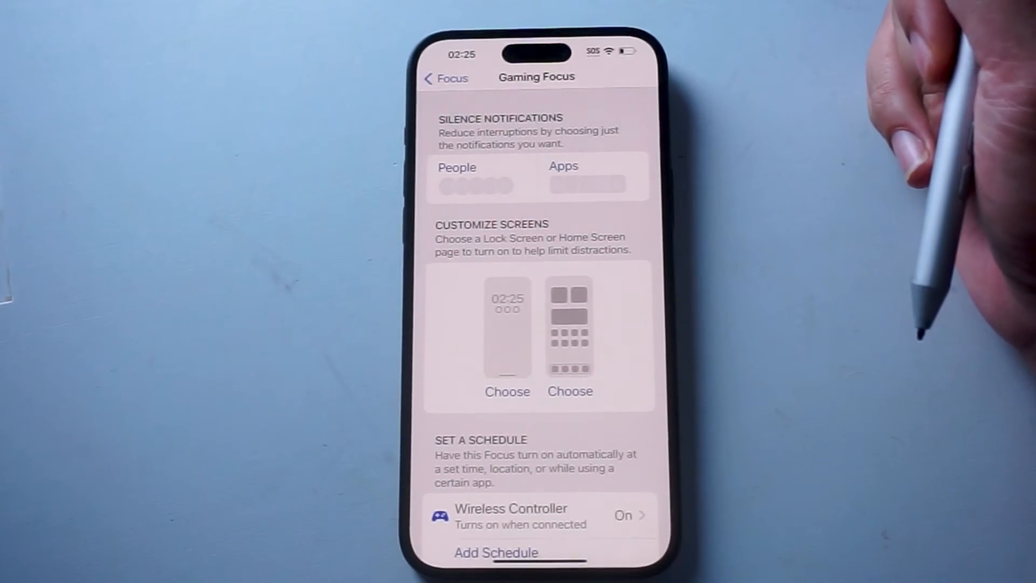
{"action": "mouse_move", "coordinate": [542, 99]}
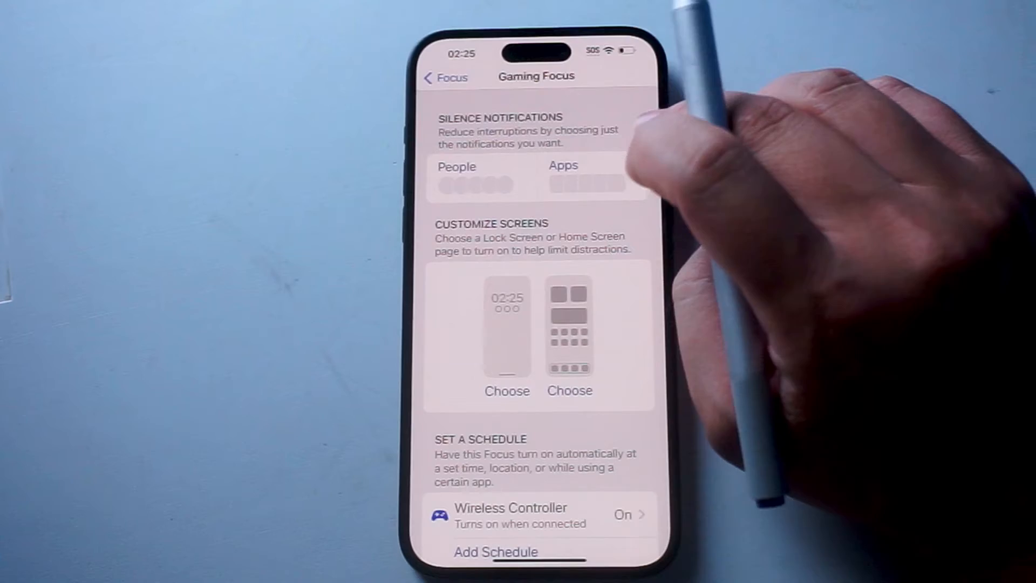
{"action": "left_click", "coordinate": [584, 182]}
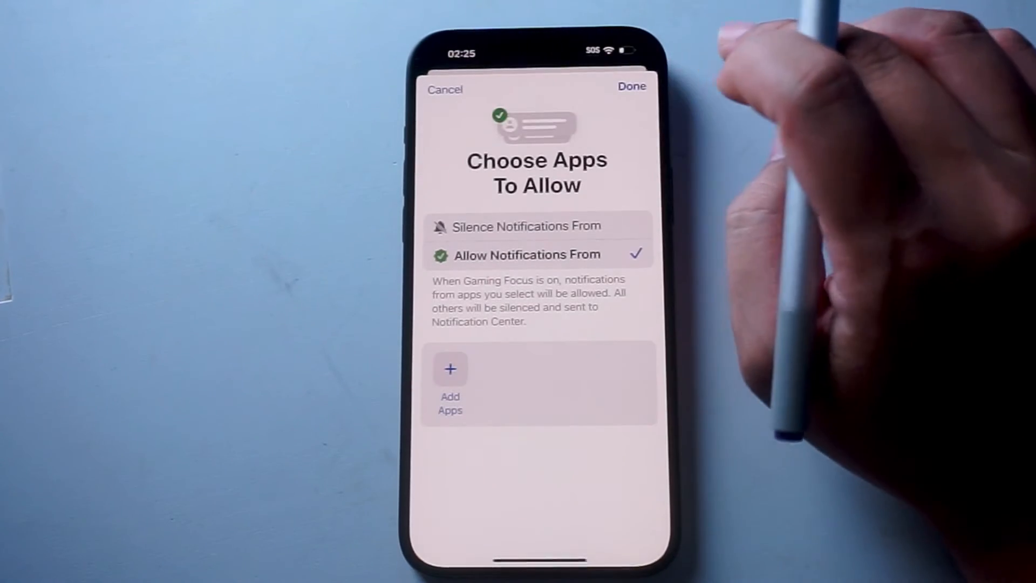
Add Messages to Gaming Focus's allowed apps and confirm with Done
{"action": "left_click", "coordinate": [450, 379]}
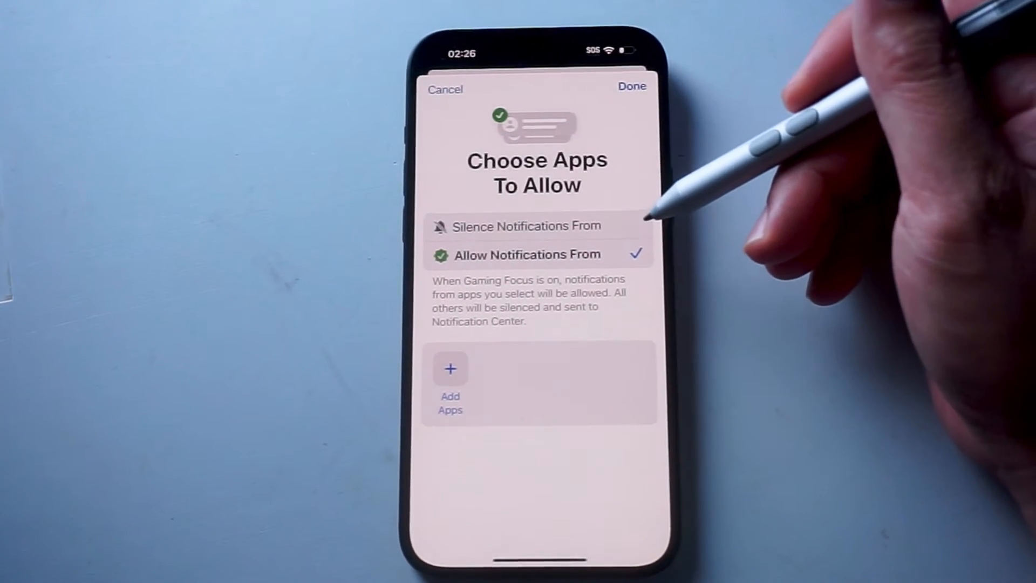
{"action": "mouse_move", "coordinate": [694, 192]}
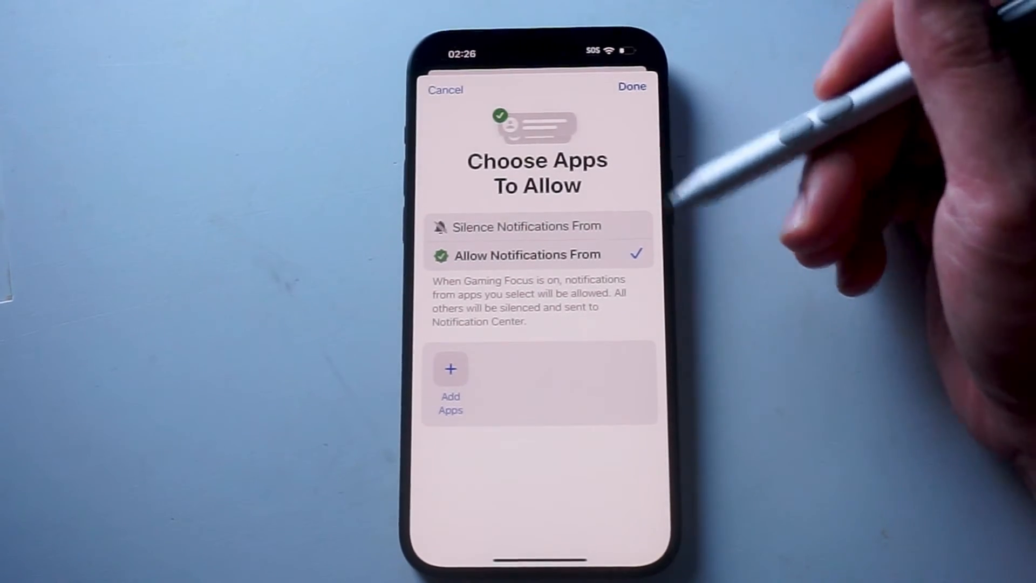
{"action": "left_click", "coordinate": [450, 379]}
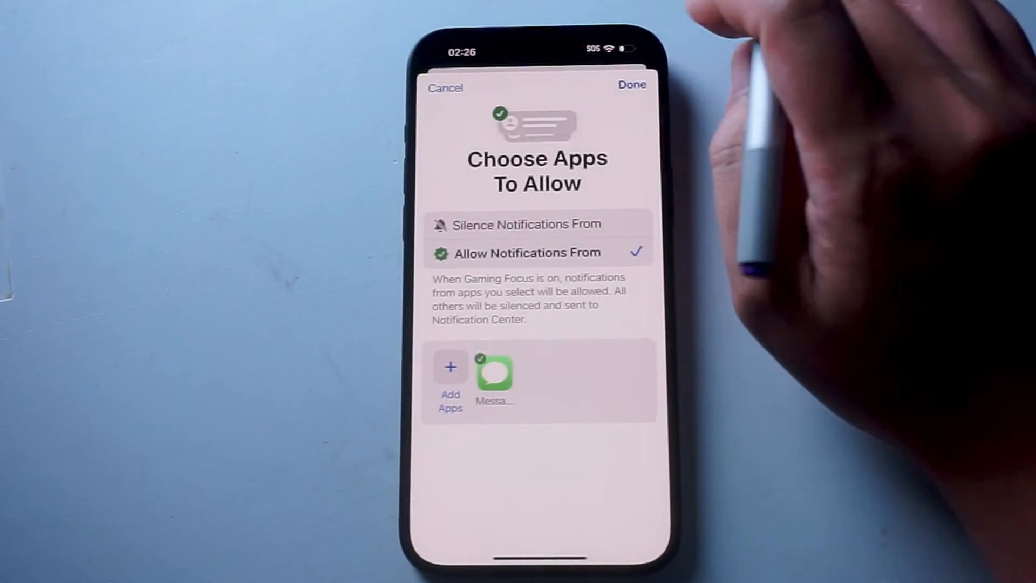
{"action": "left_click", "coordinate": [631, 84]}
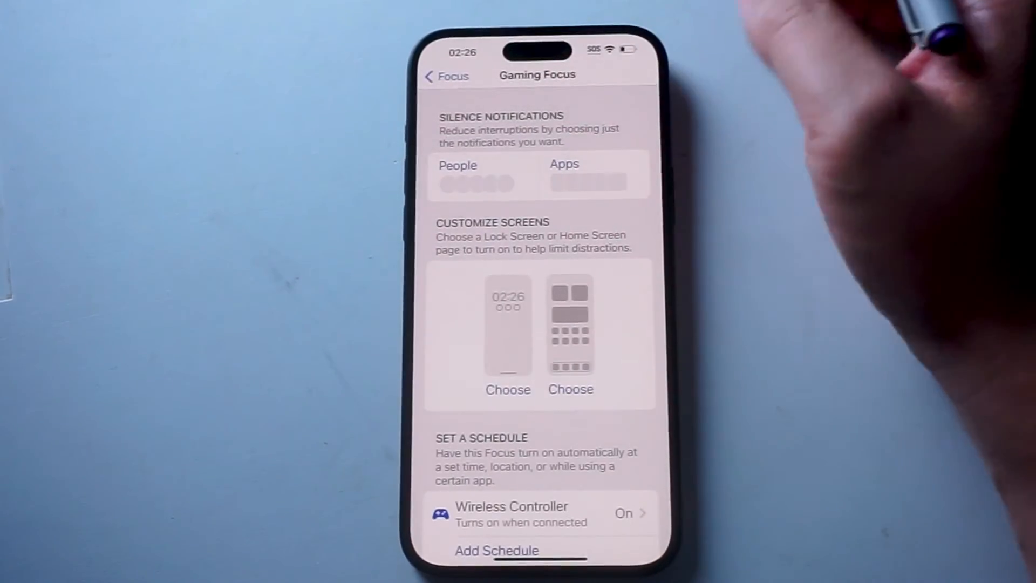
{"action": "scroll", "scroll_direction": "down", "scroll_amount": 3}
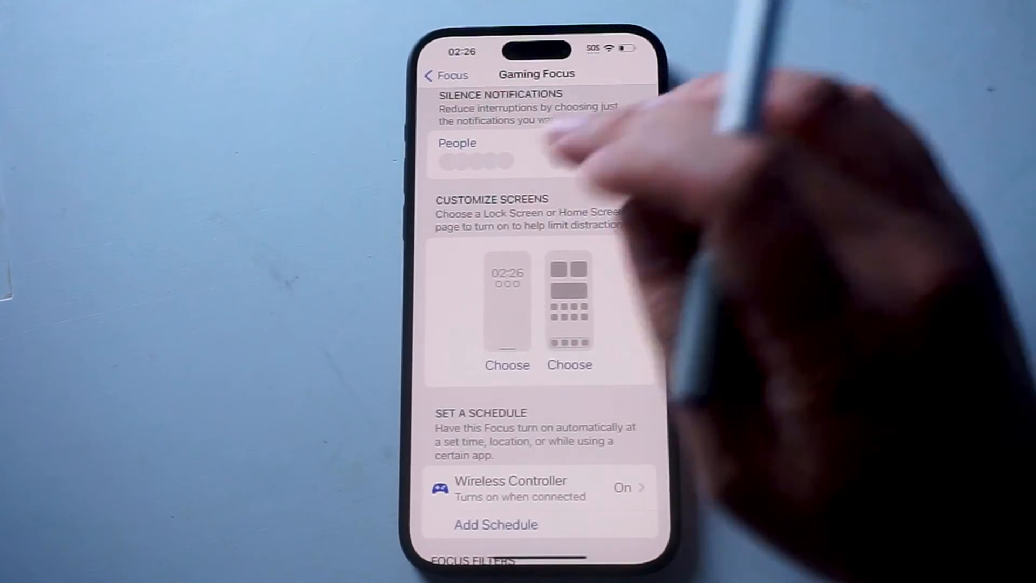
{"action": "left_click", "coordinate": [507, 365]}
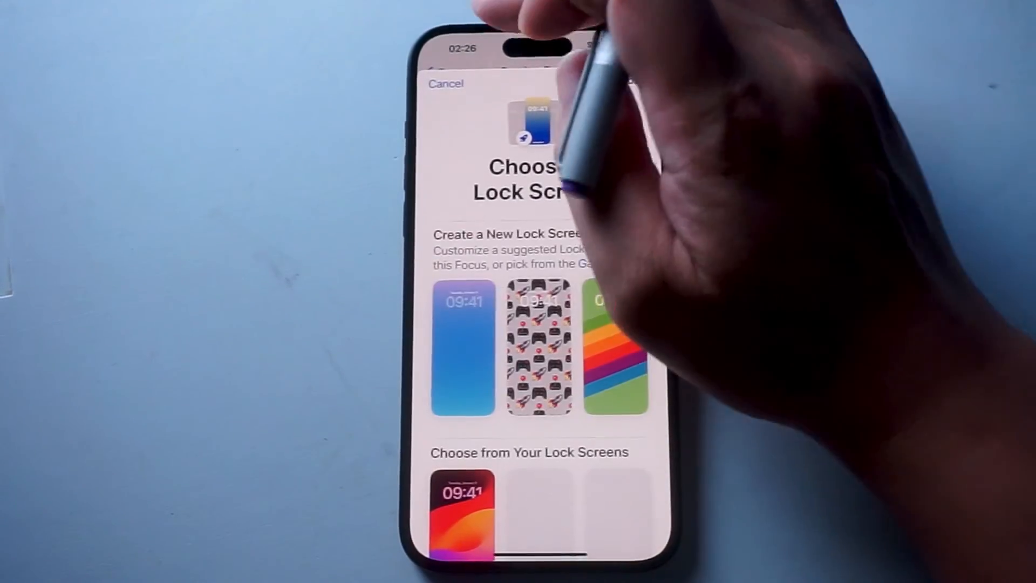
{"action": "left_click", "coordinate": [446, 84]}
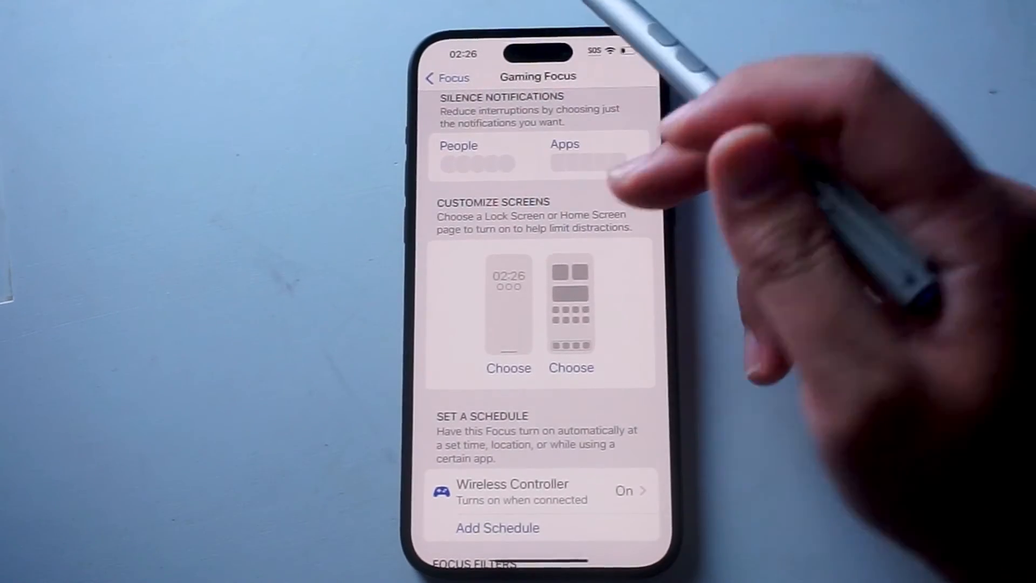
{"action": "left_click", "coordinate": [571, 368]}
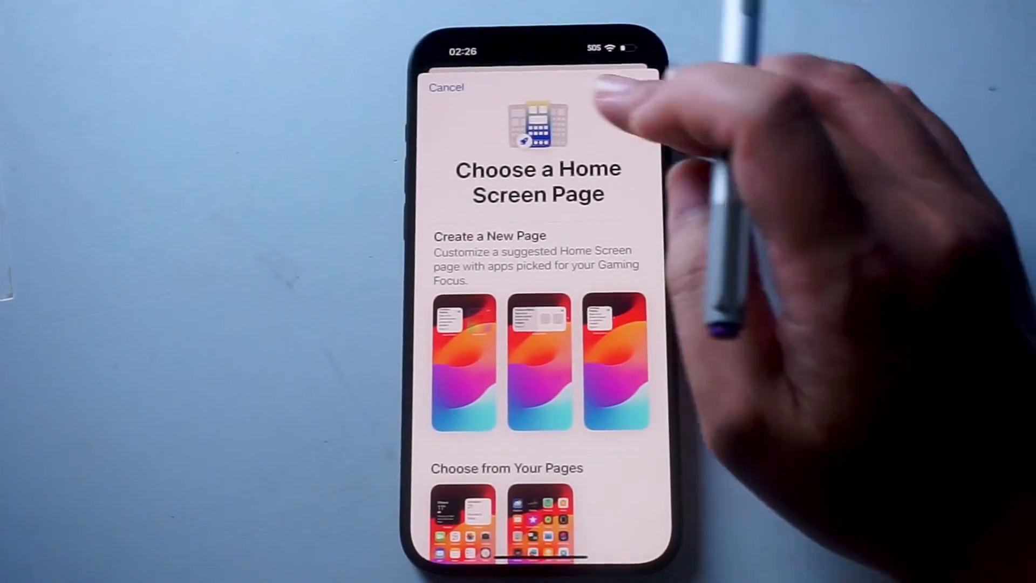
{"action": "left_click", "coordinate": [446, 87]}
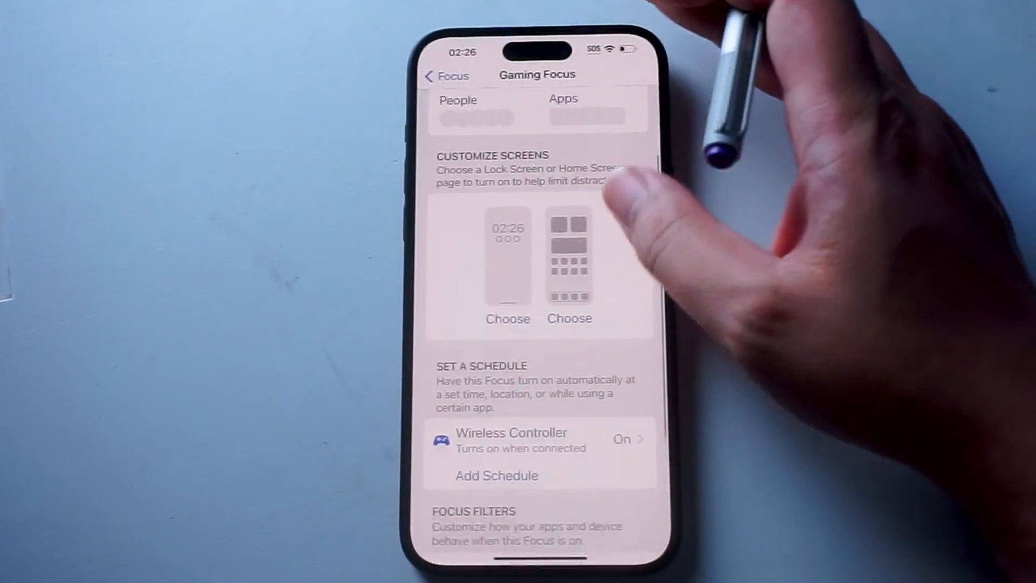
{"action": "scroll", "scroll_direction": "down", "scroll_amount": 3}
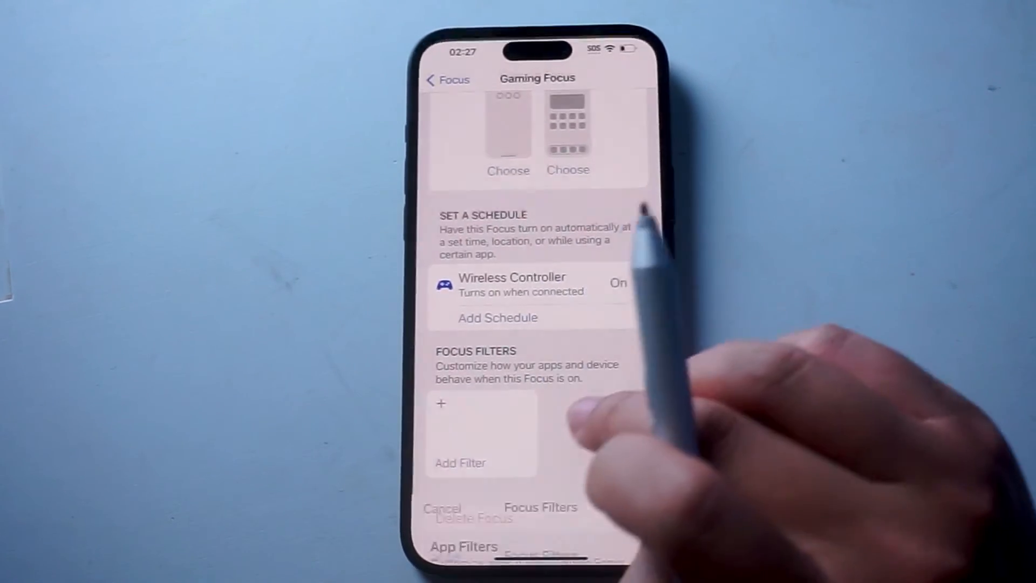
{"action": "left_click", "coordinate": [460, 463]}
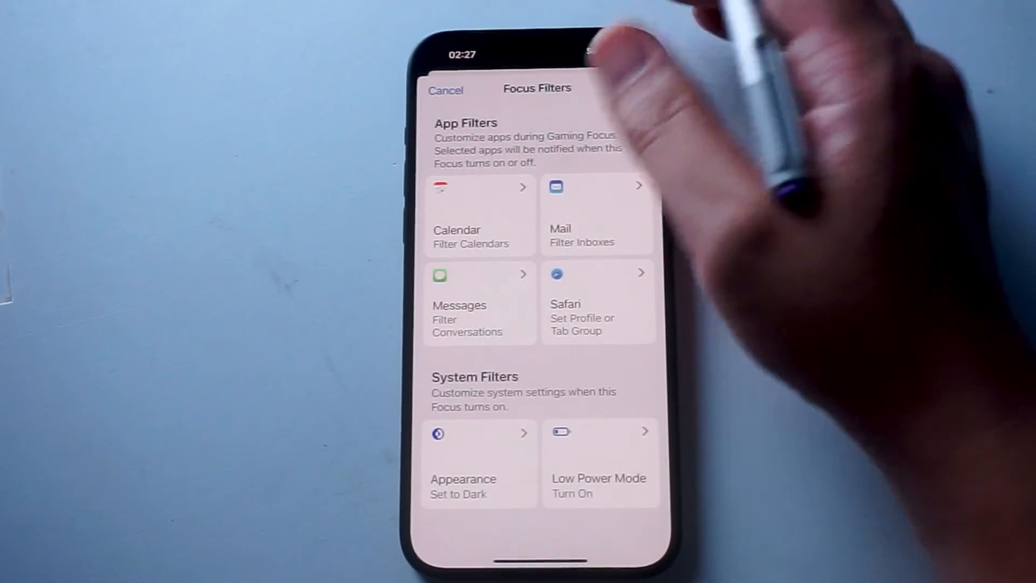
{"action": "left_click", "coordinate": [479, 214]}
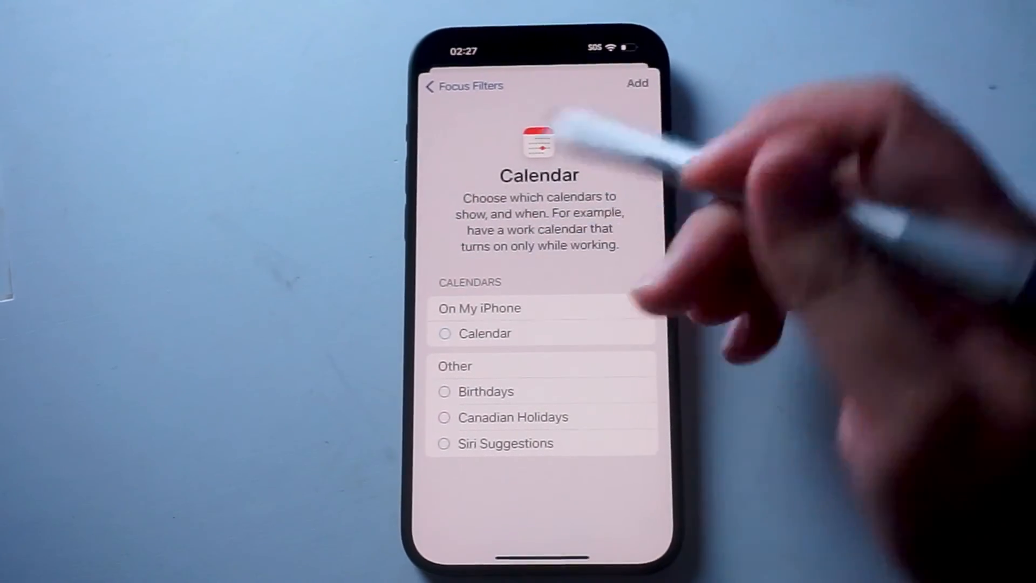
{"action": "left_click", "coordinate": [443, 391]}
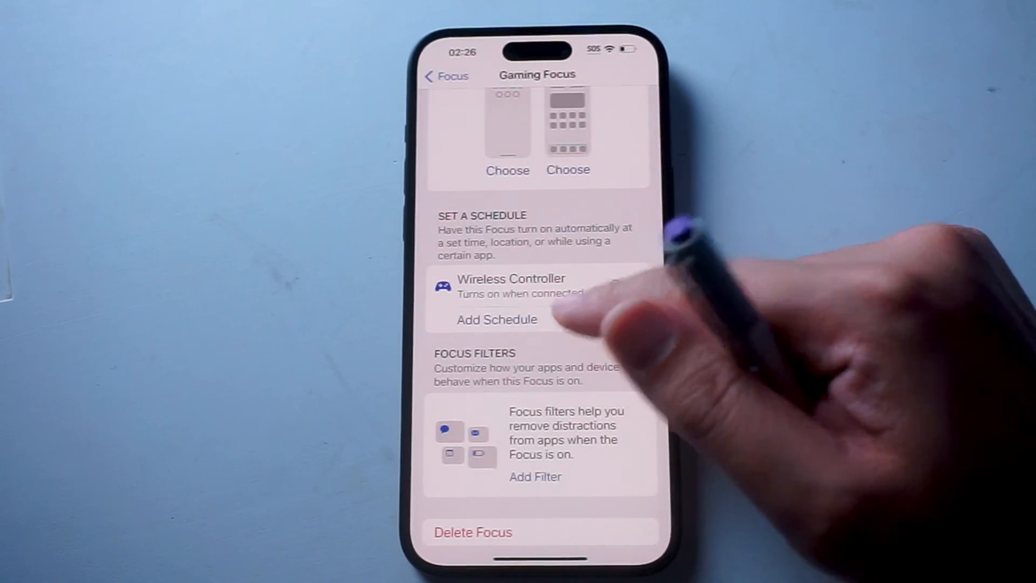
Back out to the main Settings list and reopen Focus to confirm Gaming is listed
{"action": "left_click", "coordinate": [496, 319]}
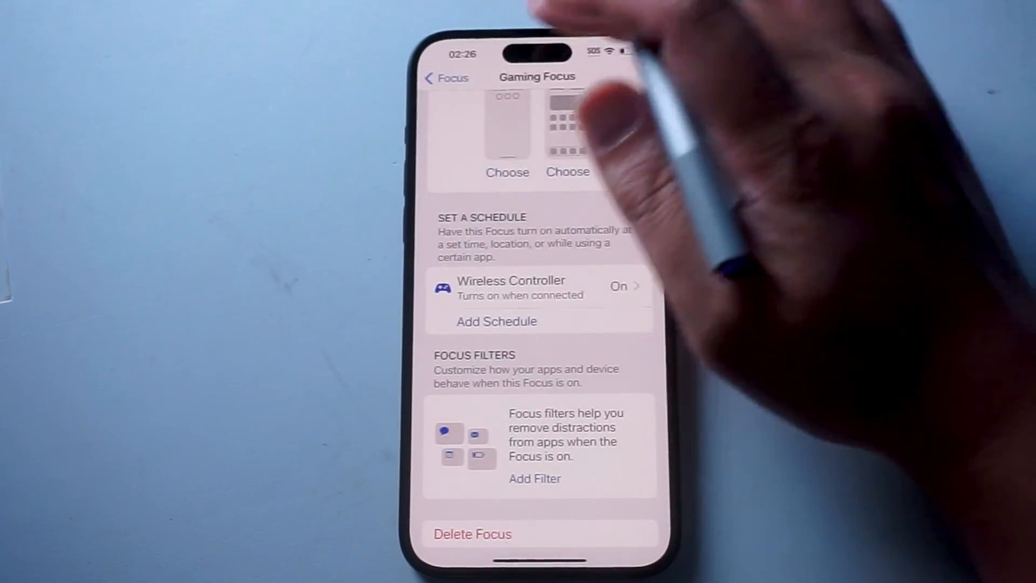
{"action": "left_click", "coordinate": [448, 77]}
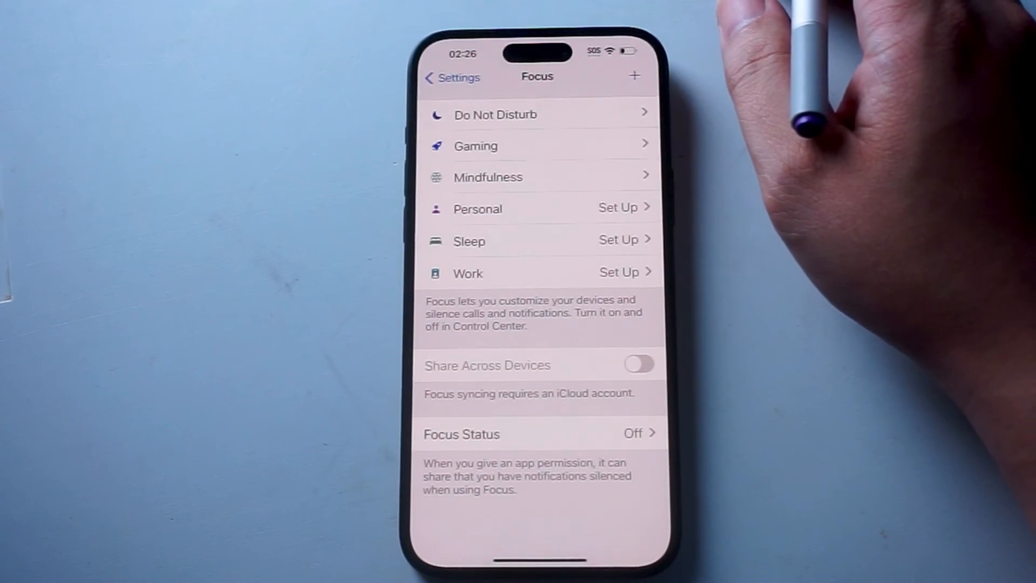
{"action": "left_click", "coordinate": [451, 77]}
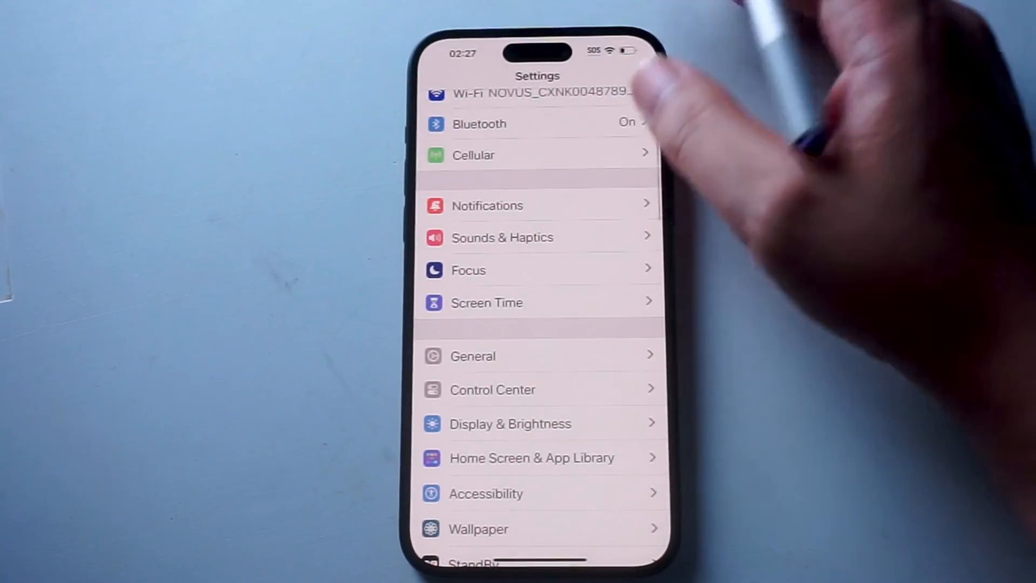
{"action": "left_click", "coordinate": [468, 270]}
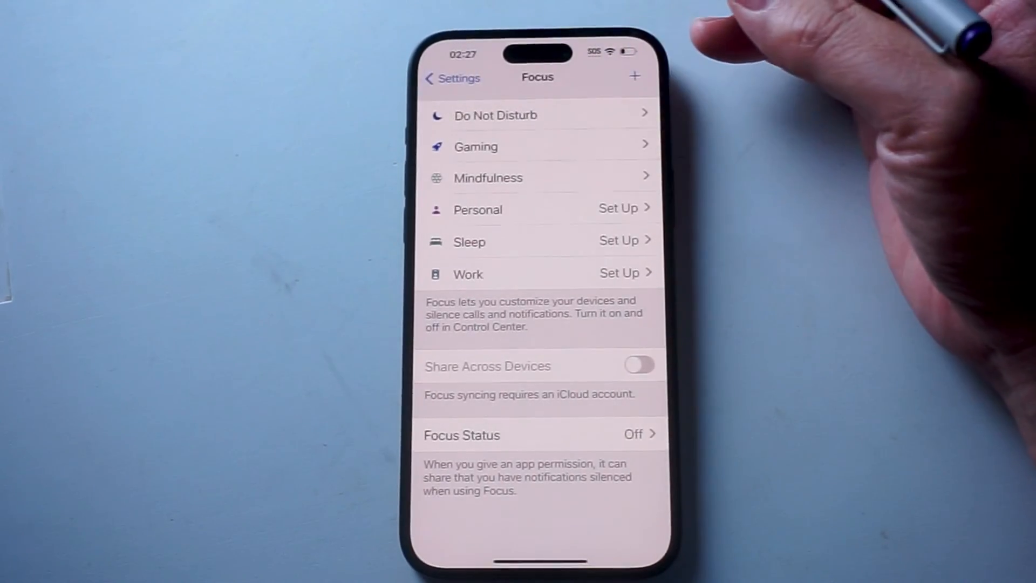